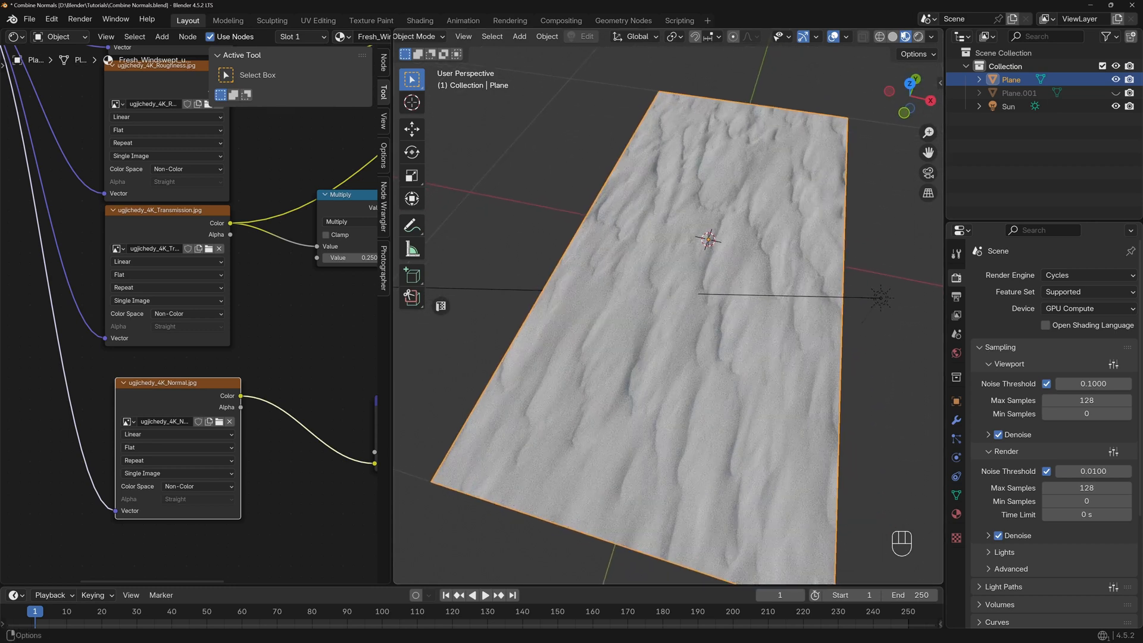
Step: Toggle the plane between edit and object mode to inspect its mesh
key("Tab")
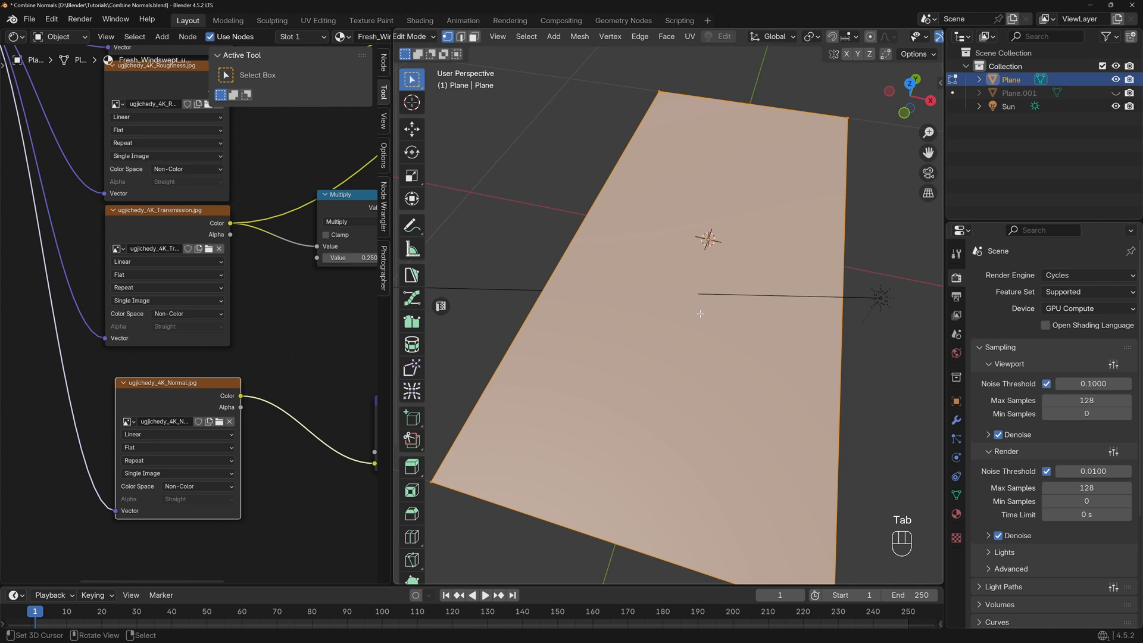
mouse_move(755, 441)
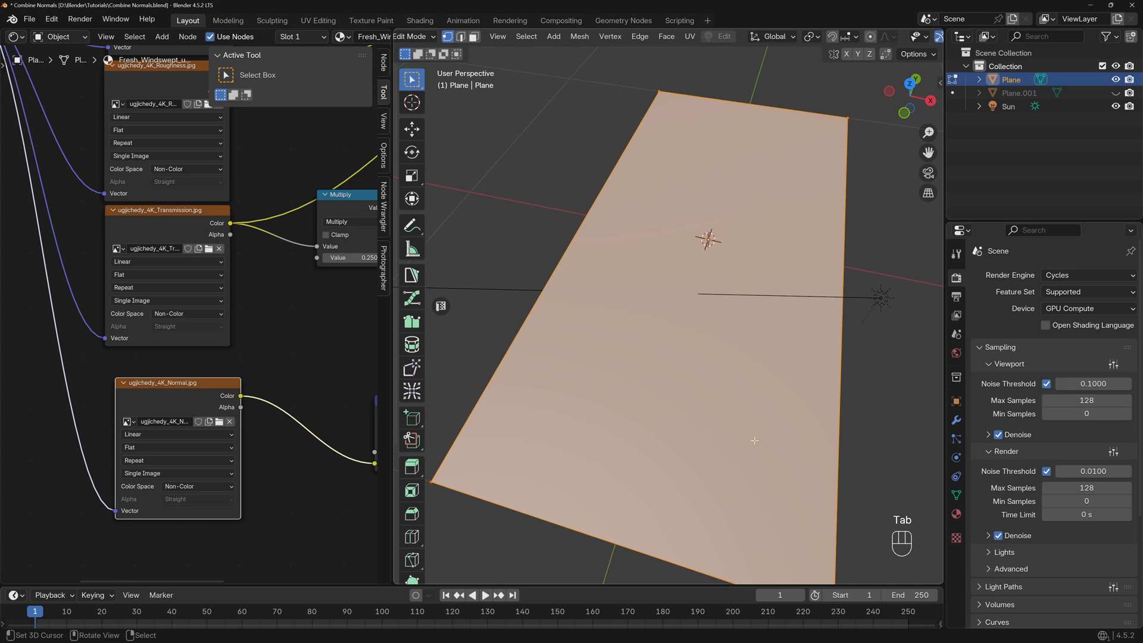
key("Tab")
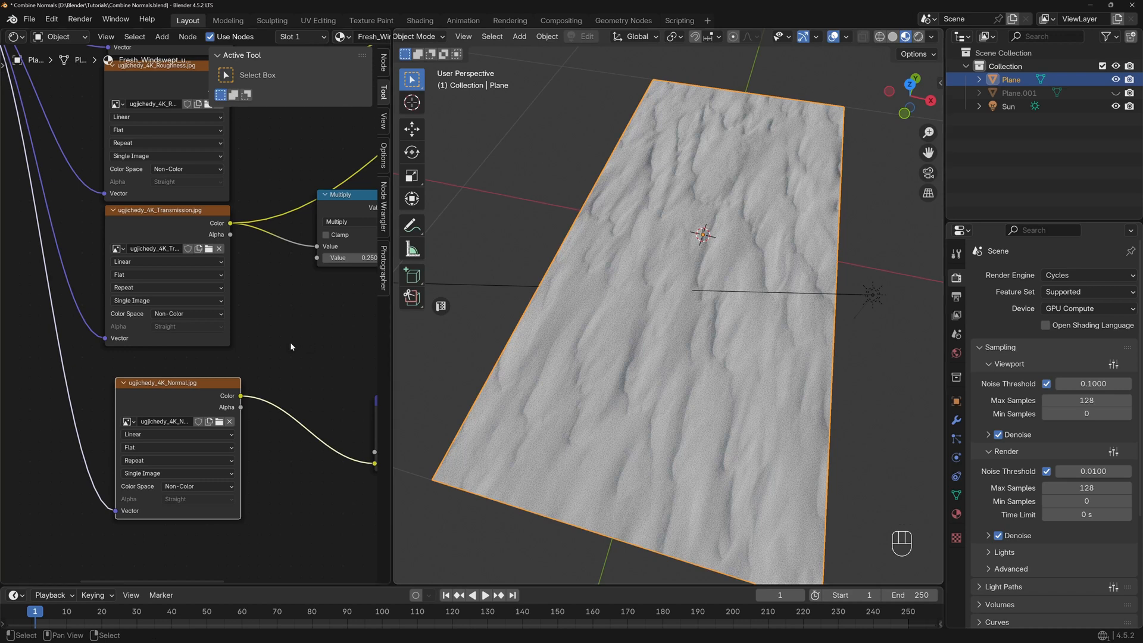
mouse_move(175, 421)
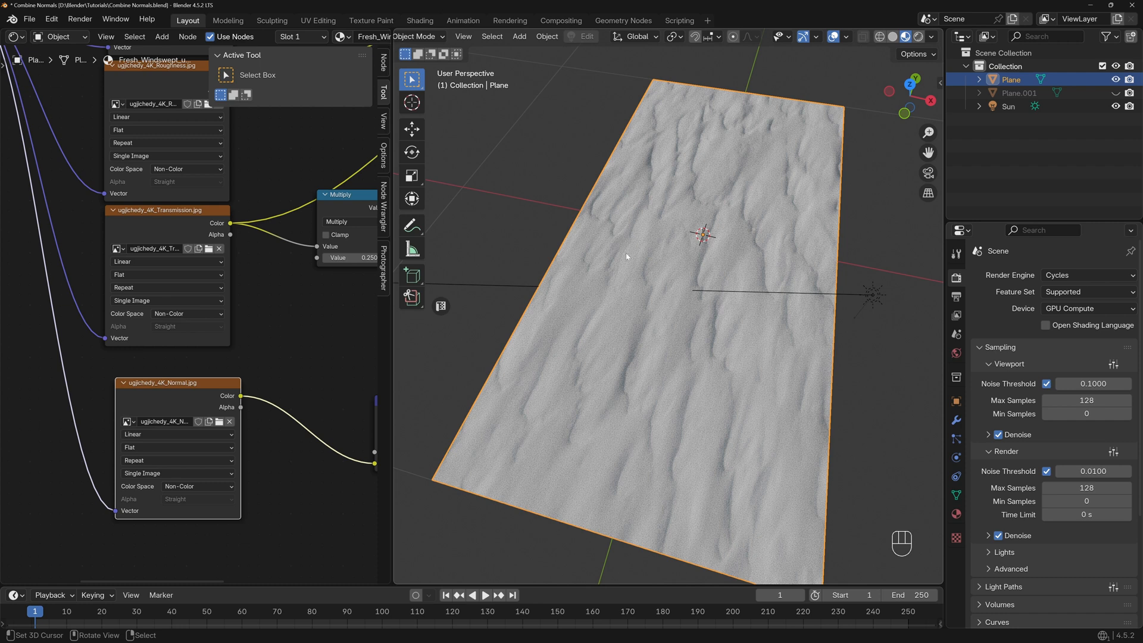
key("Tab")
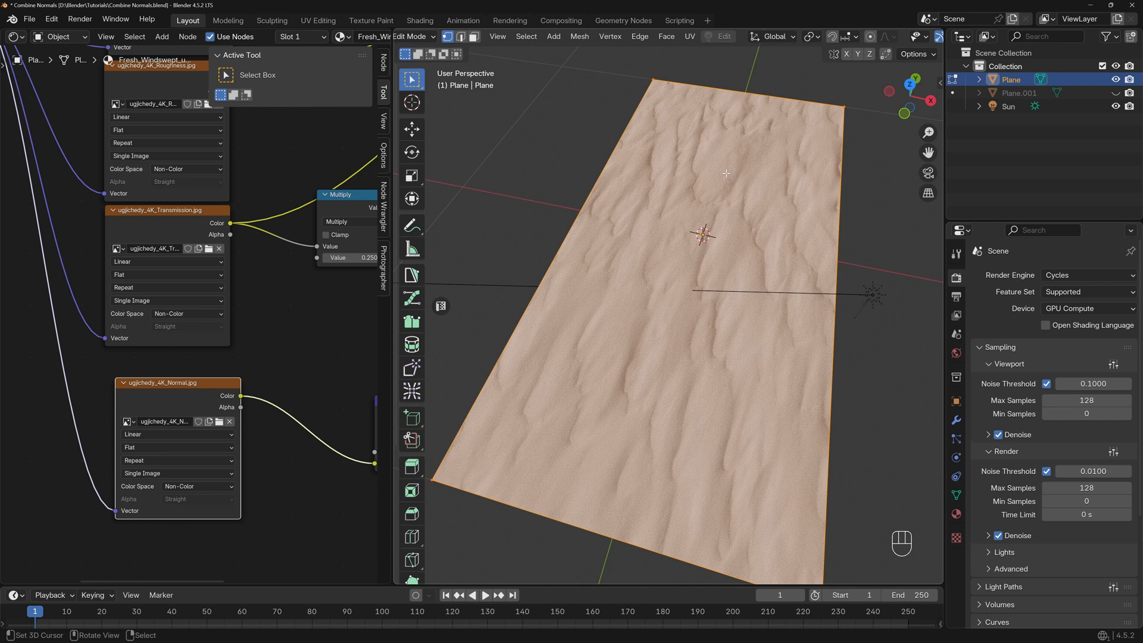
key("Tab")
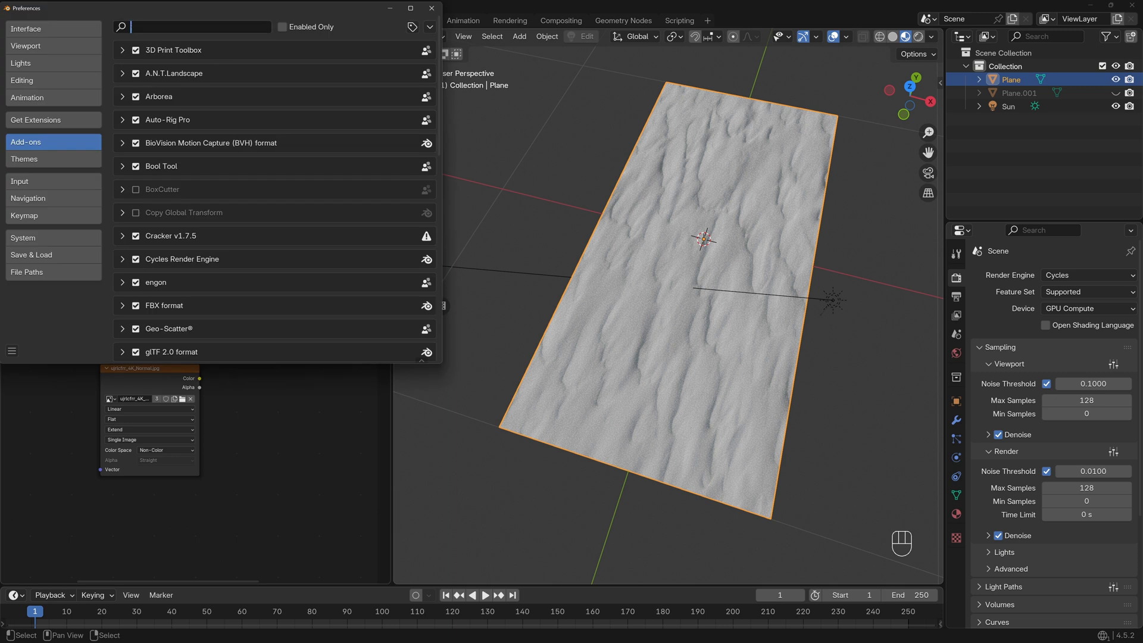
Step: Filter add-ons for 'node' to verify Node Wrangler is on, then close Preferences
type("node")
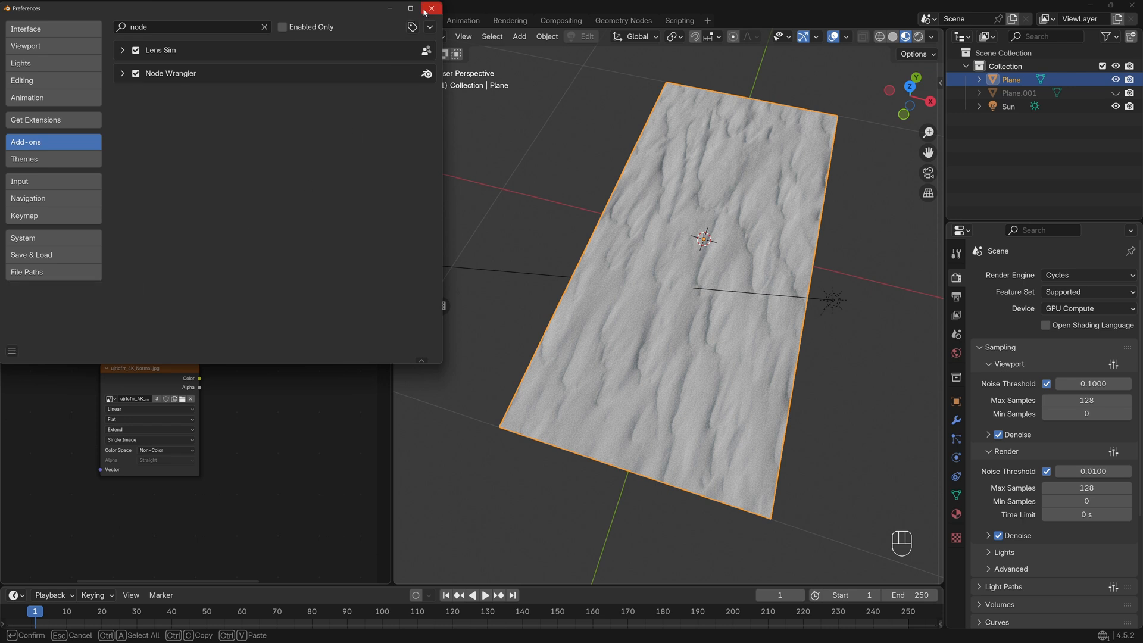
left_click(431, 7)
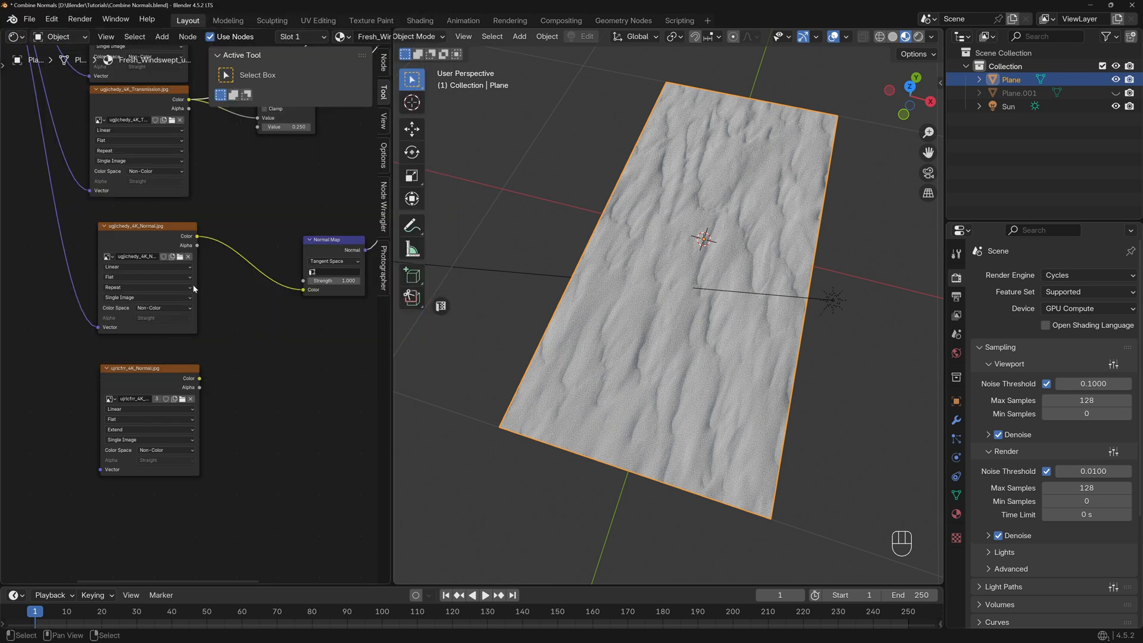
mouse_move(148, 298)
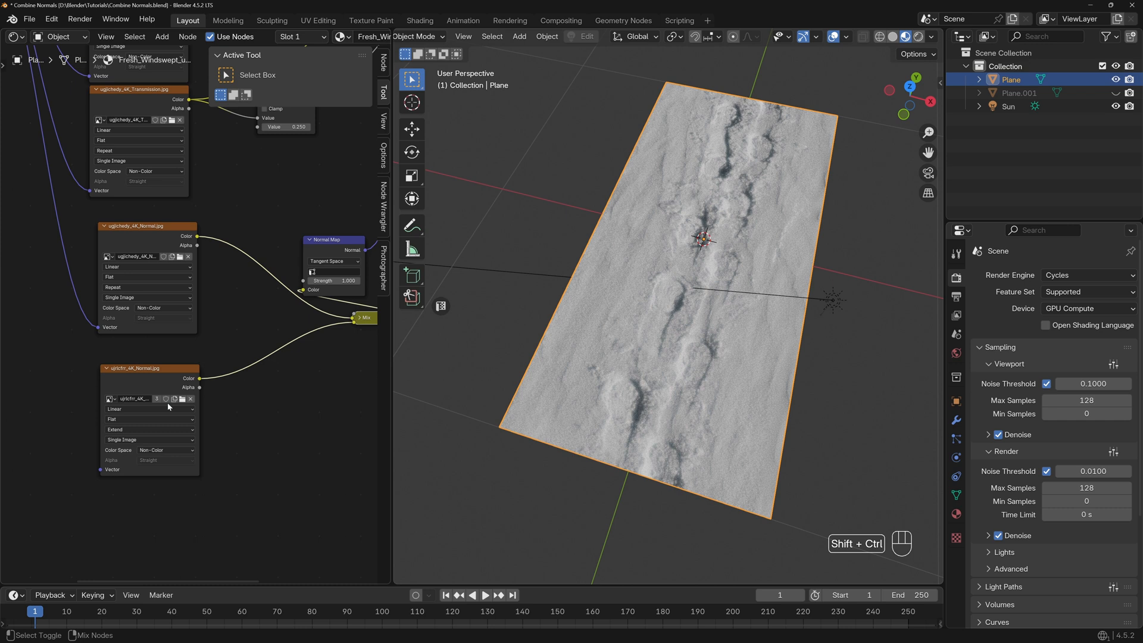
Step: Place the new Mix node between the two normal images and the Normal Map node
left_click(363, 316)
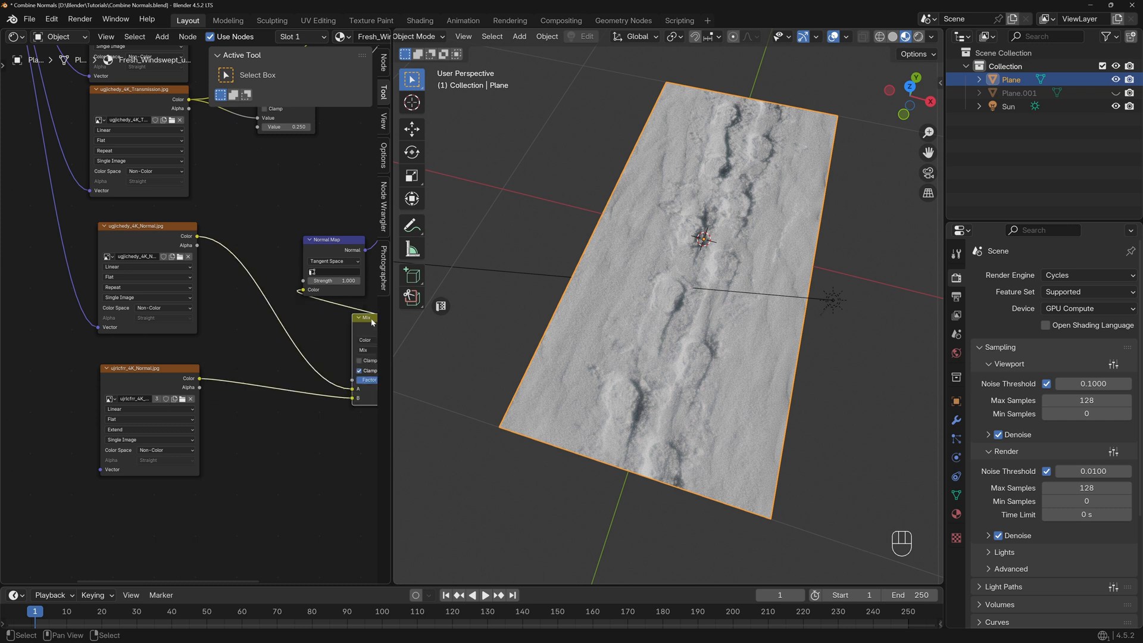
left_click_drag(368, 316, 272, 320)
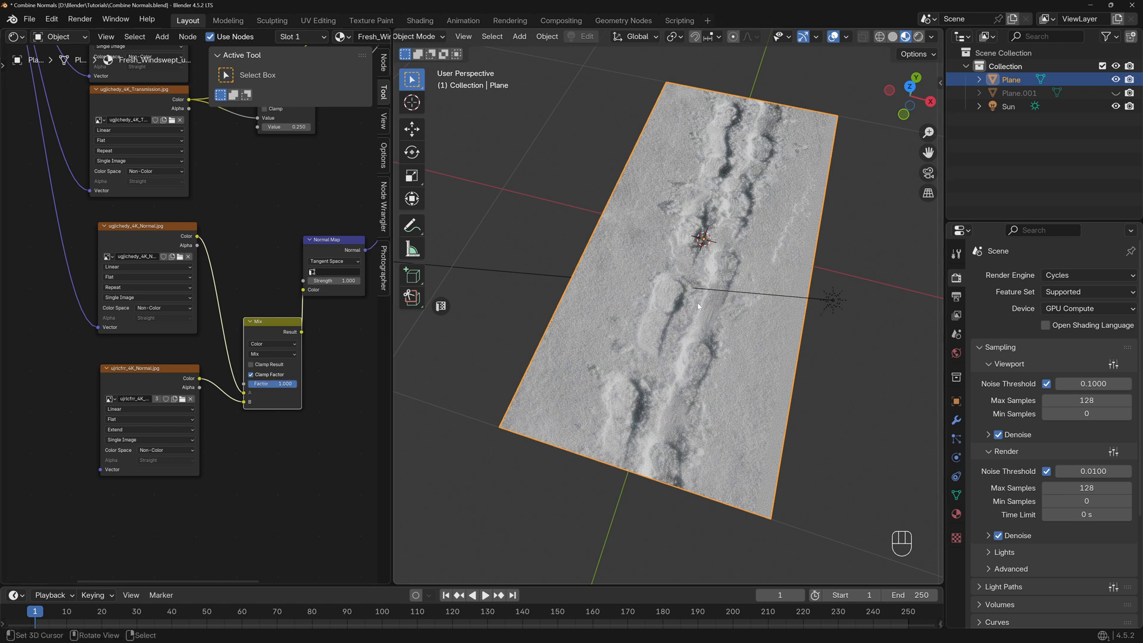
left_click_drag(272, 383, 262, 384)
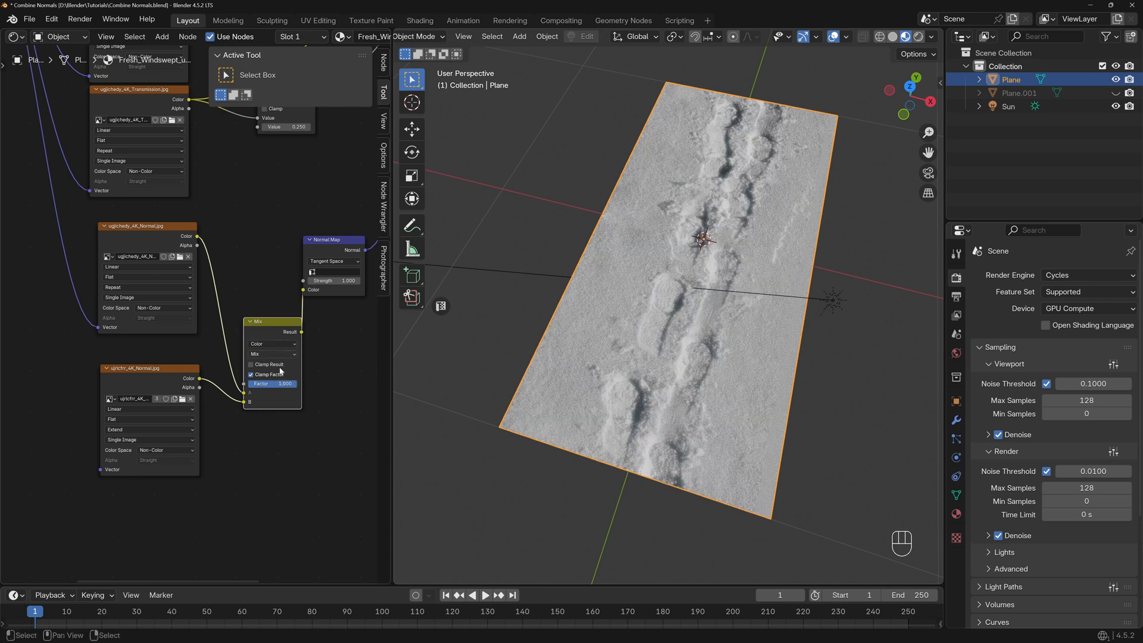
Step: Set the mix blend mode to Overlay and inspect the footprints on the snow
left_click(250, 365)
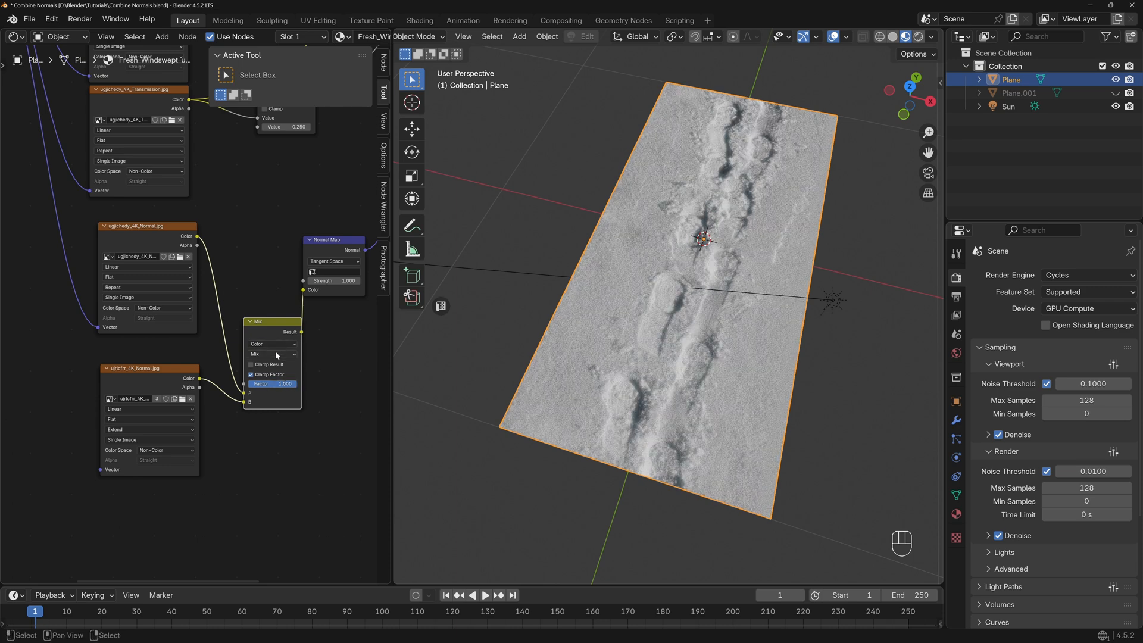
left_click(271, 354)
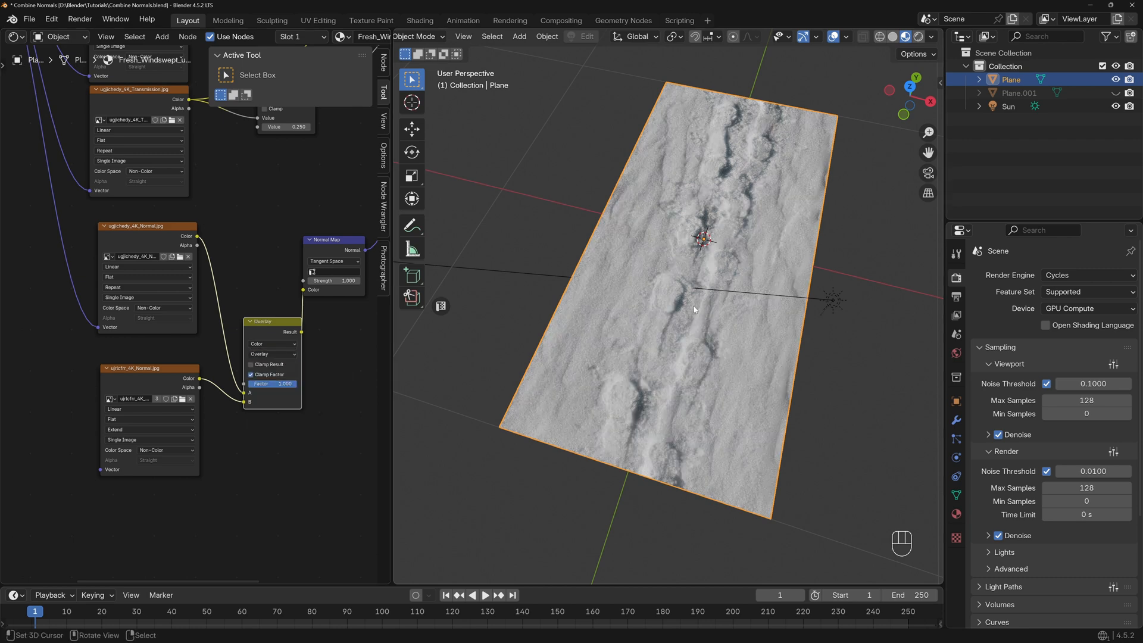
left_click_drag(692, 309, 703, 297)
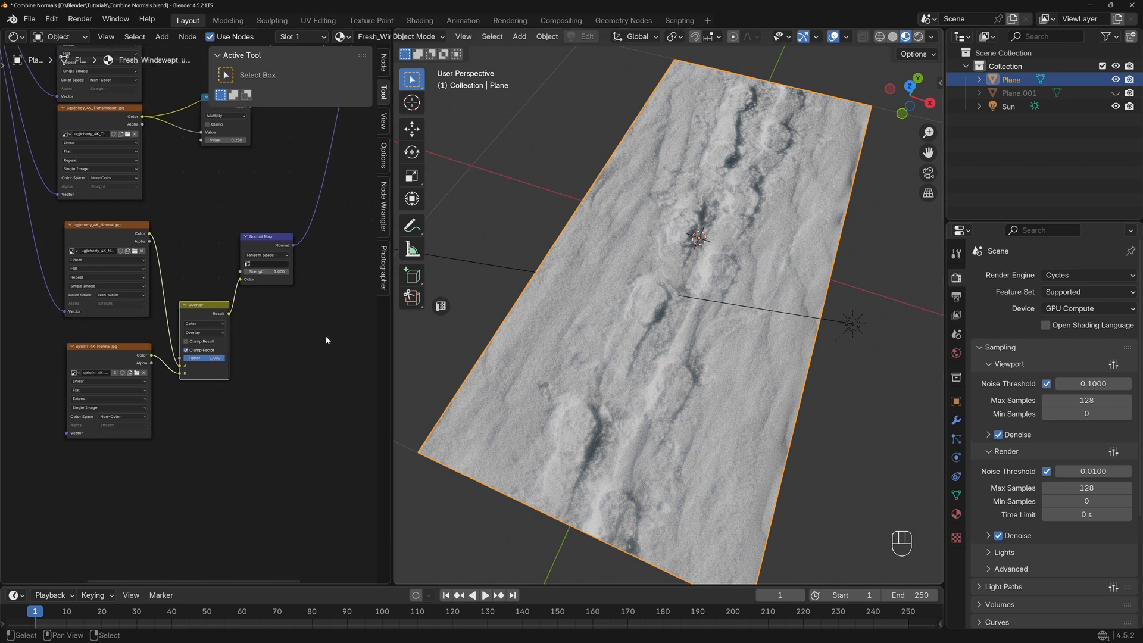
Step: Add the Combine Normals node group via the 'com' search and view its internal nodes
type("no")
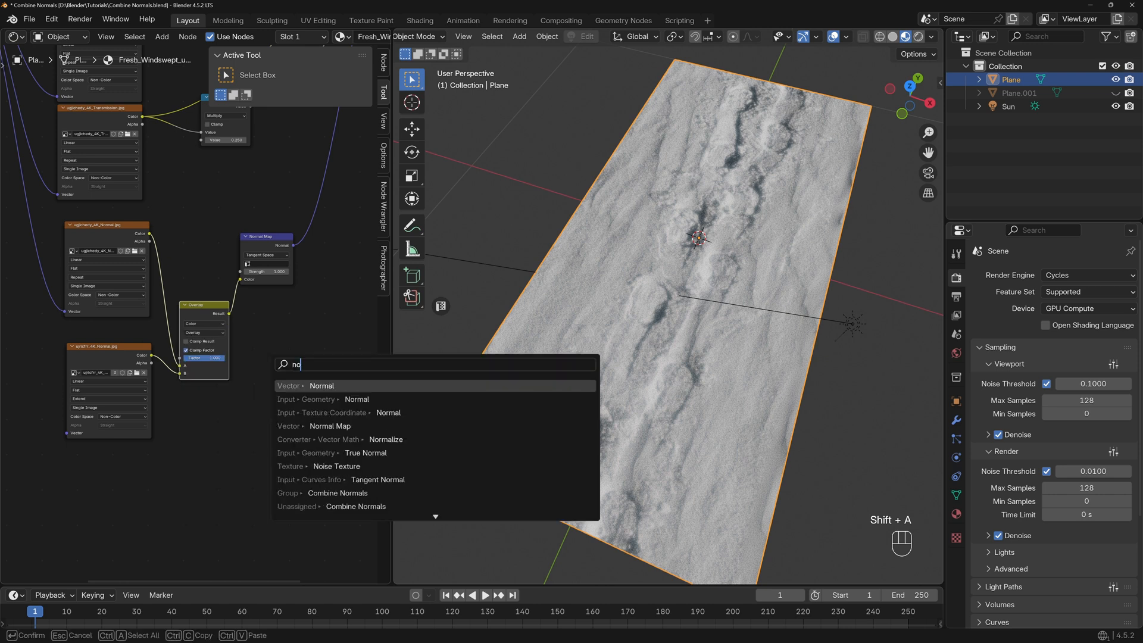
type("com")
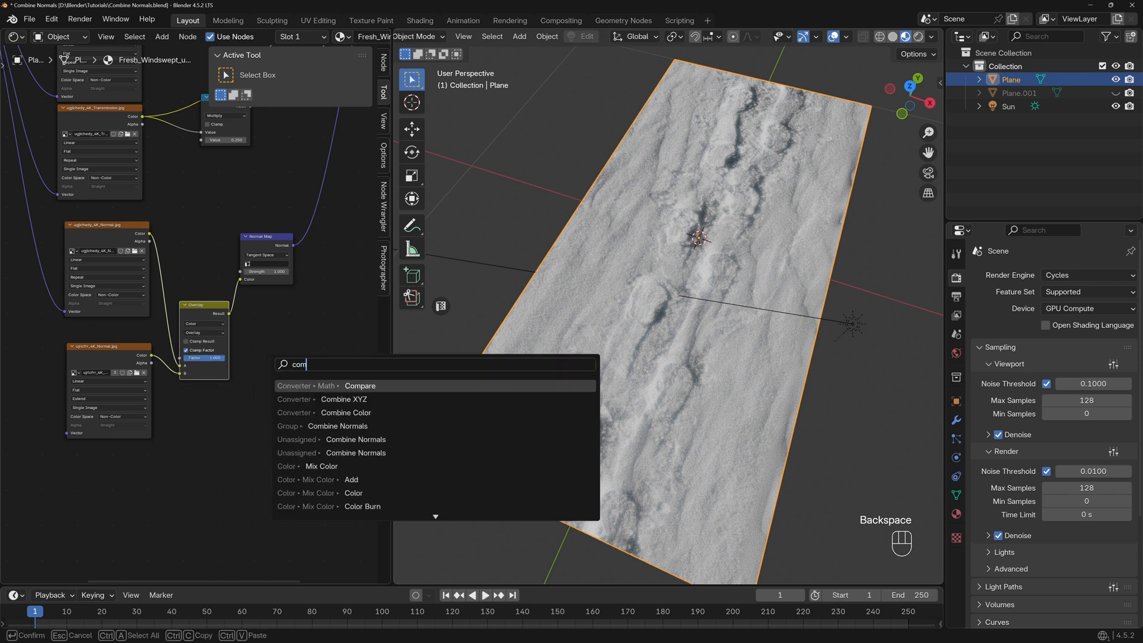
left_click(337, 425)
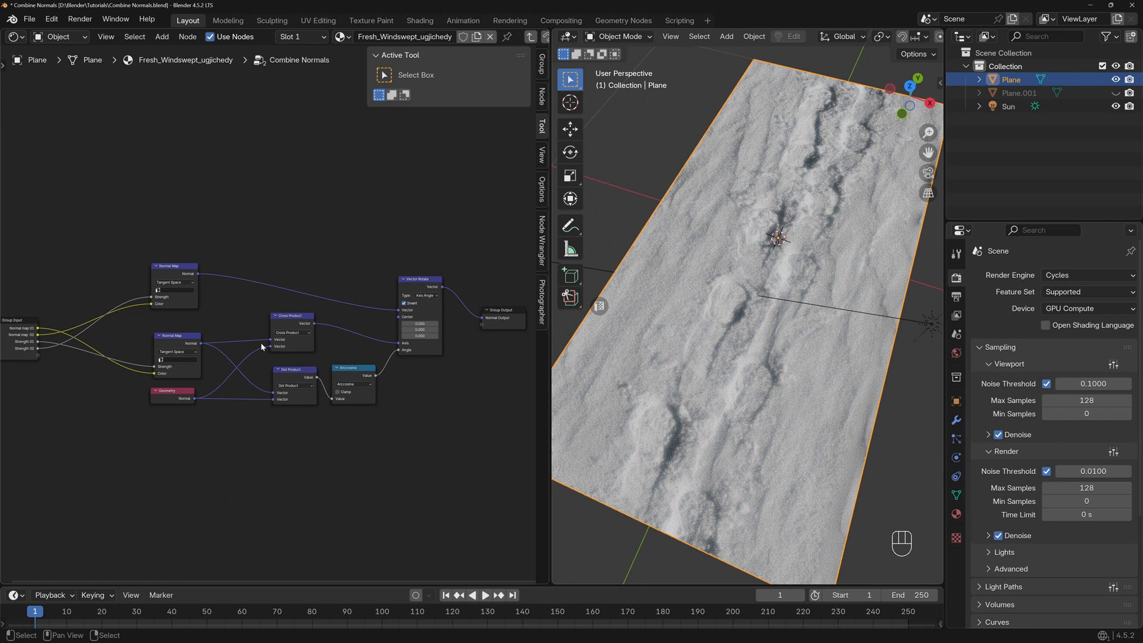
mouse_move(358, 335)
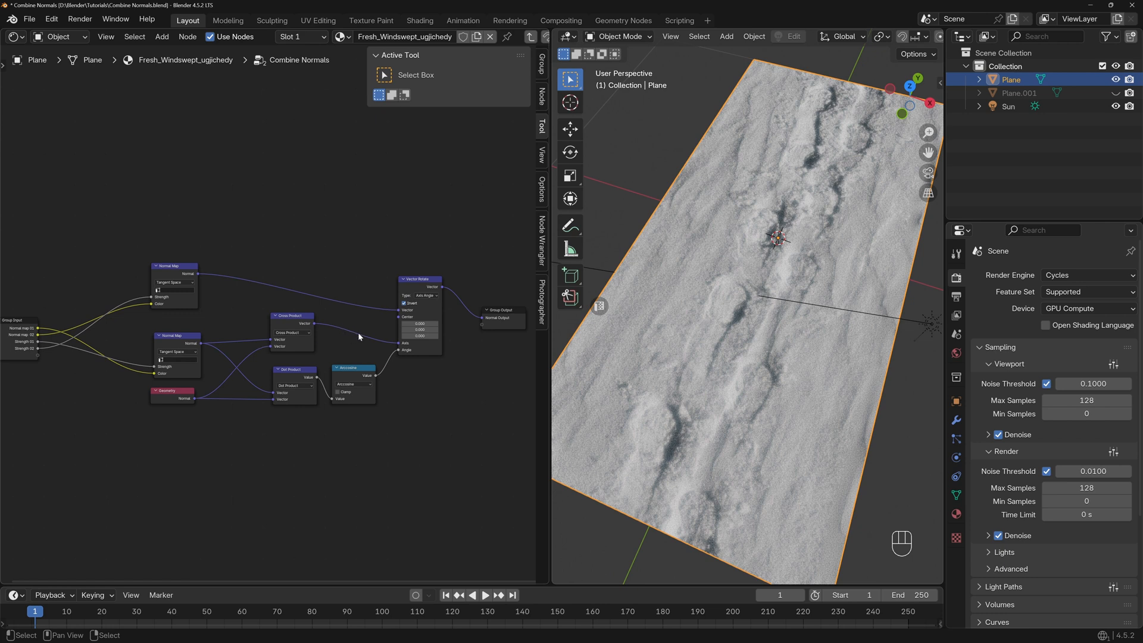
mouse_move(376, 310)
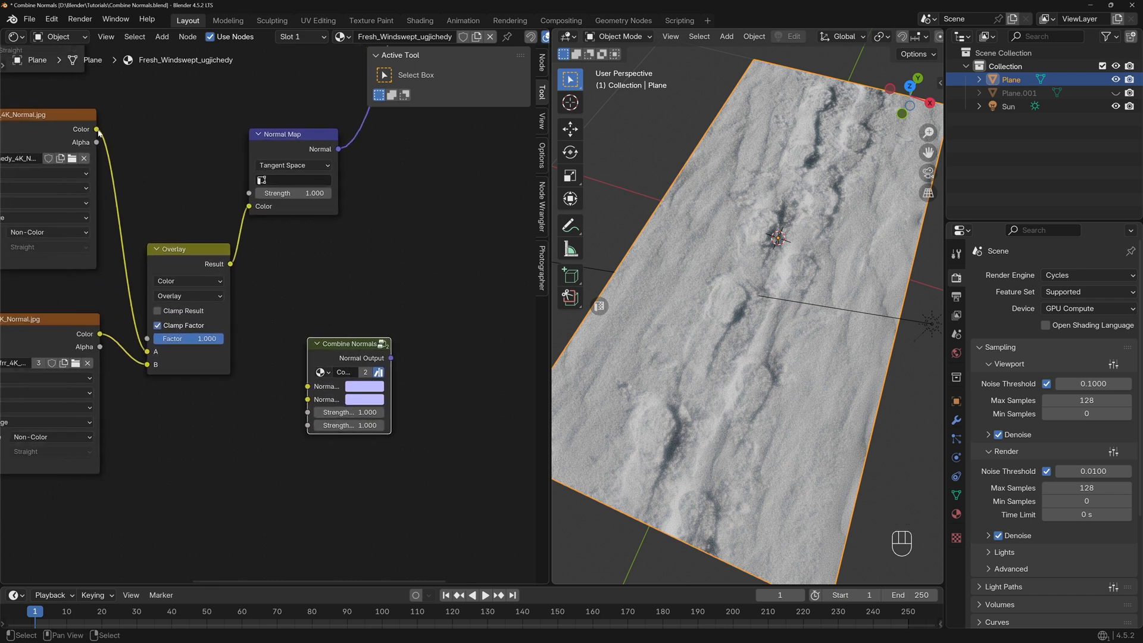
Step: Wire a normal image into Combine Normals and raise the first Strength to 1.9
left_click_drag(98, 129, 299, 386)
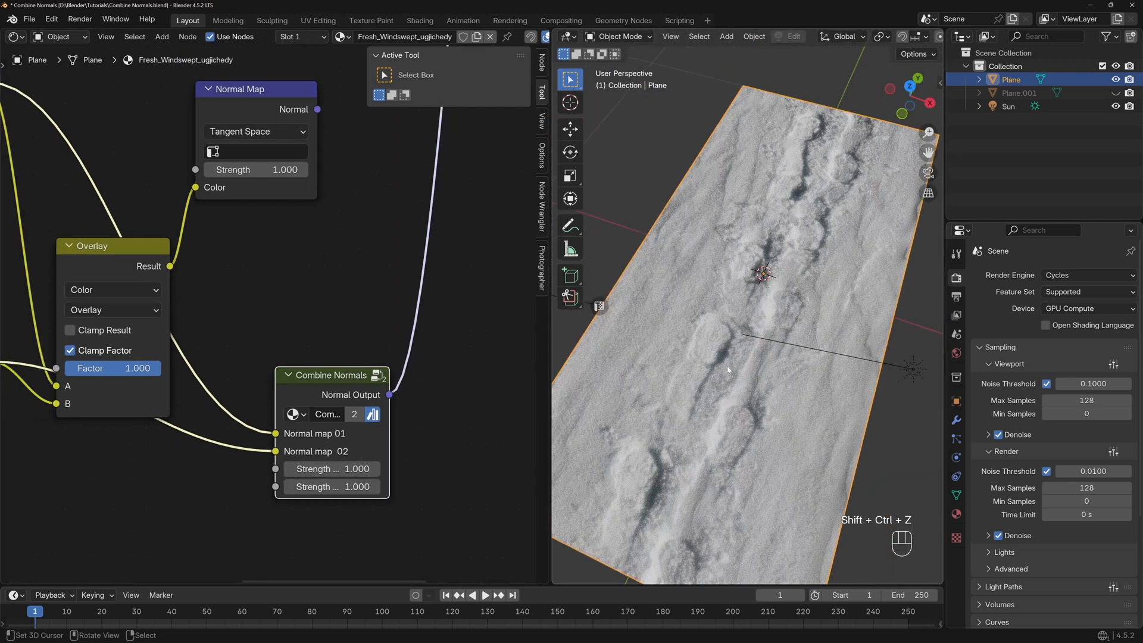
left_click_drag(332, 469, 379, 469)
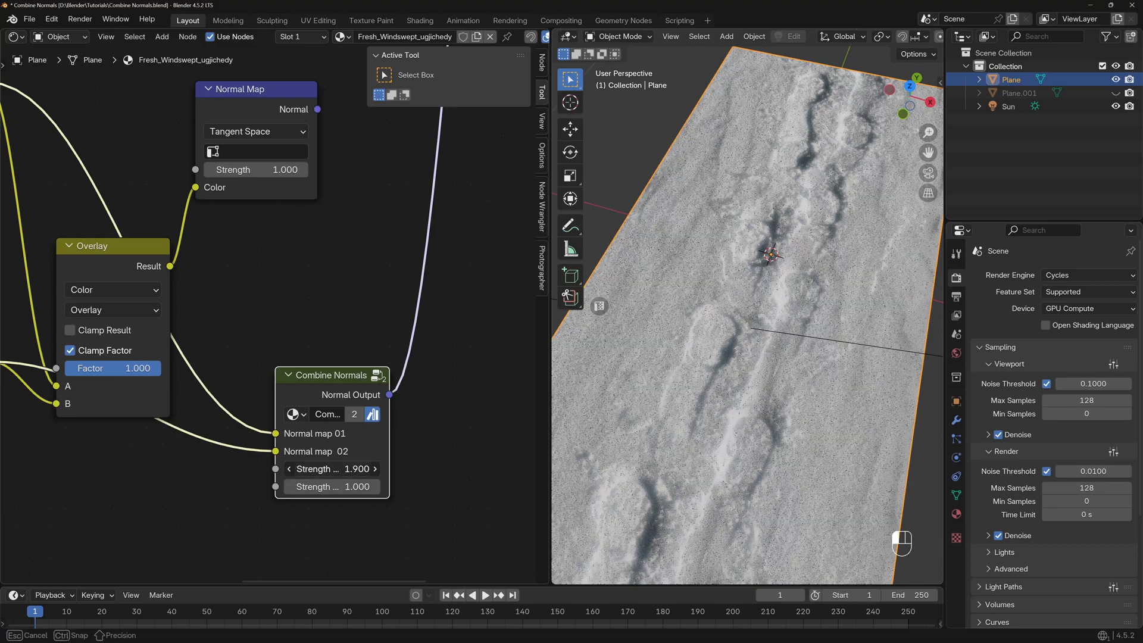
left_click(374, 469)
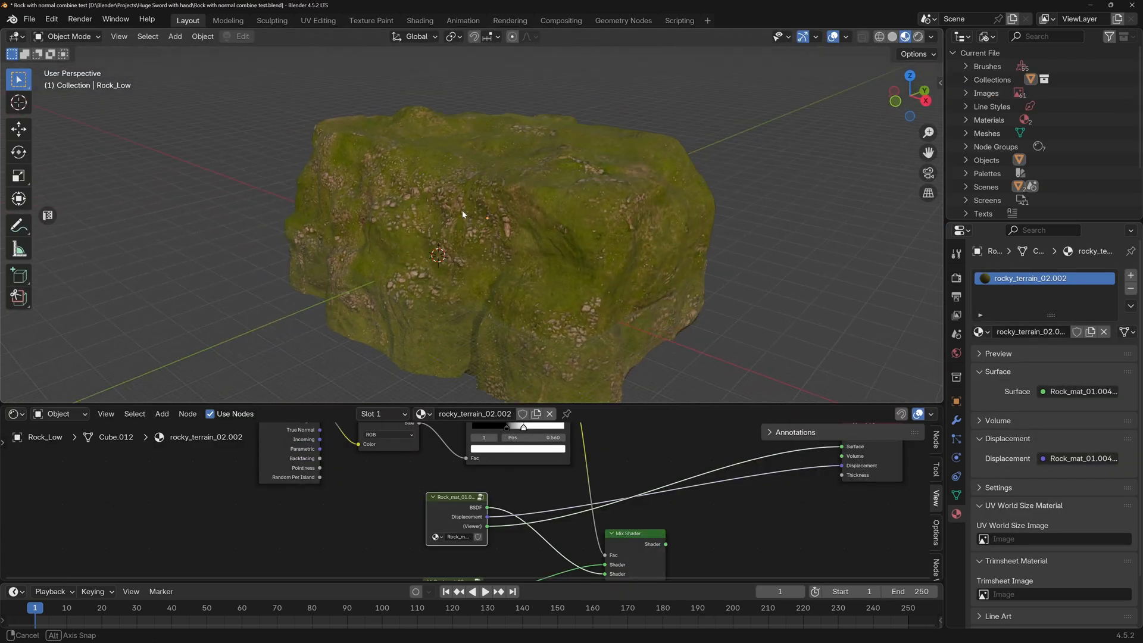
Step: Orbit the mossy rock and list its rocky_terrain_02 materials
left_click_drag(462, 214, 522, 235)
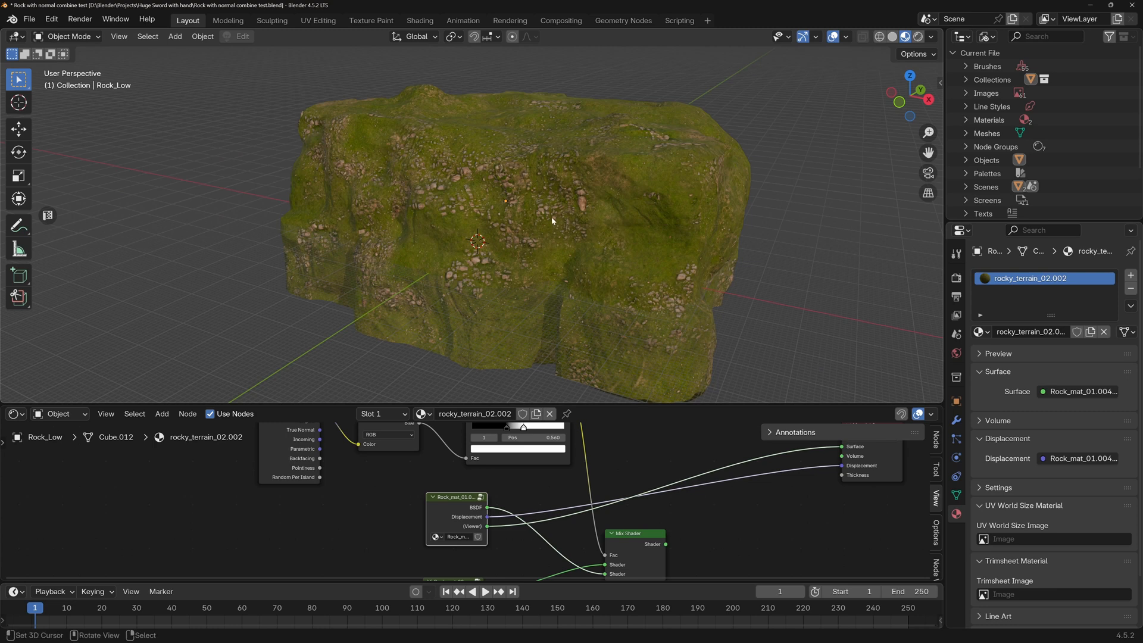
left_click(422, 414)
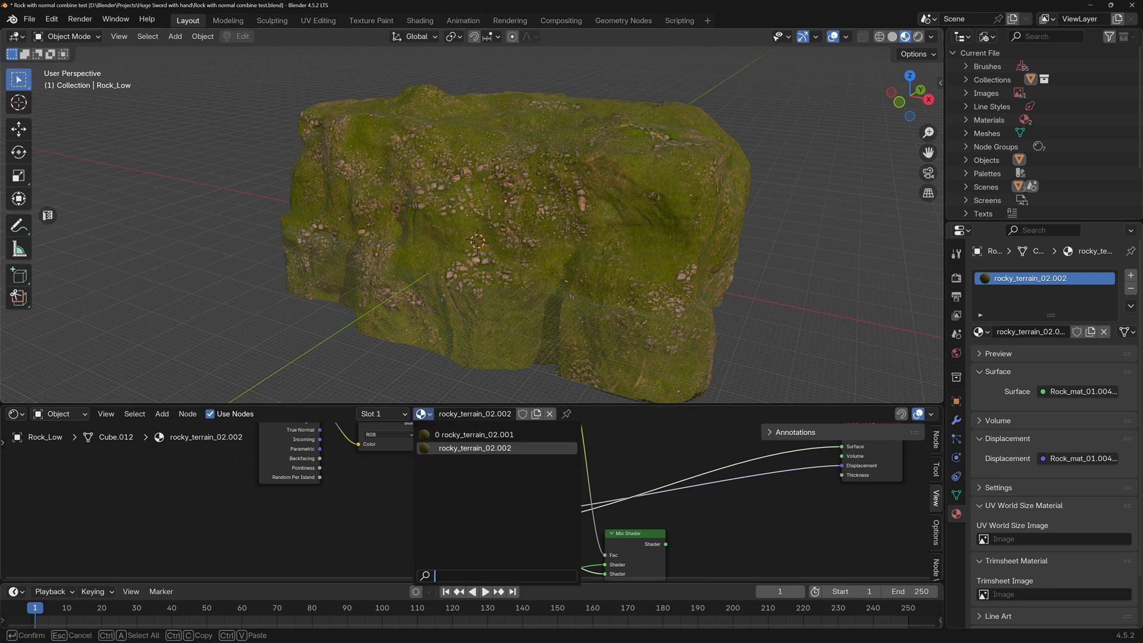